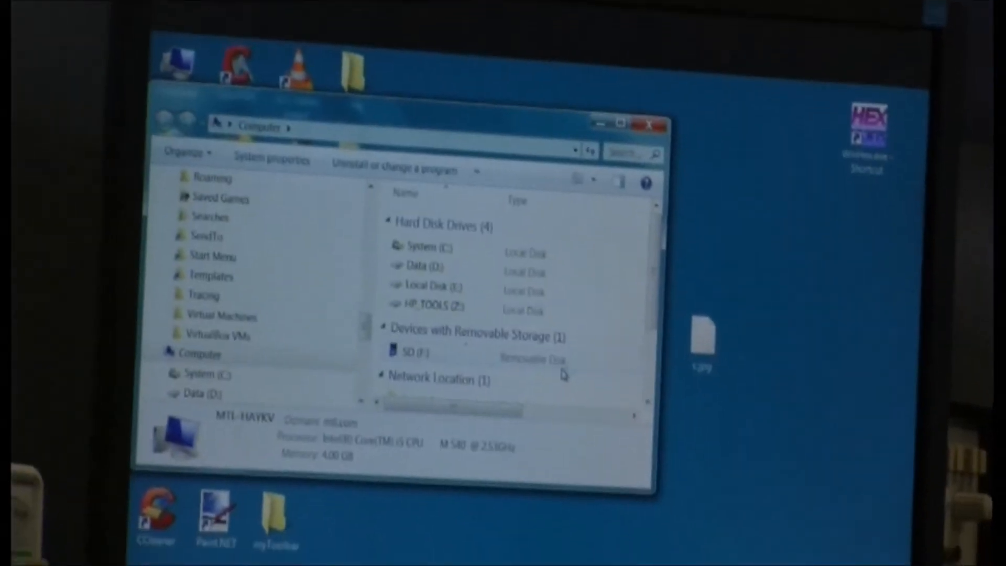
- Open the SD (F:) removable drive from Computer to view its empty contents
{"action": "double_click", "coordinate": [417, 353]}
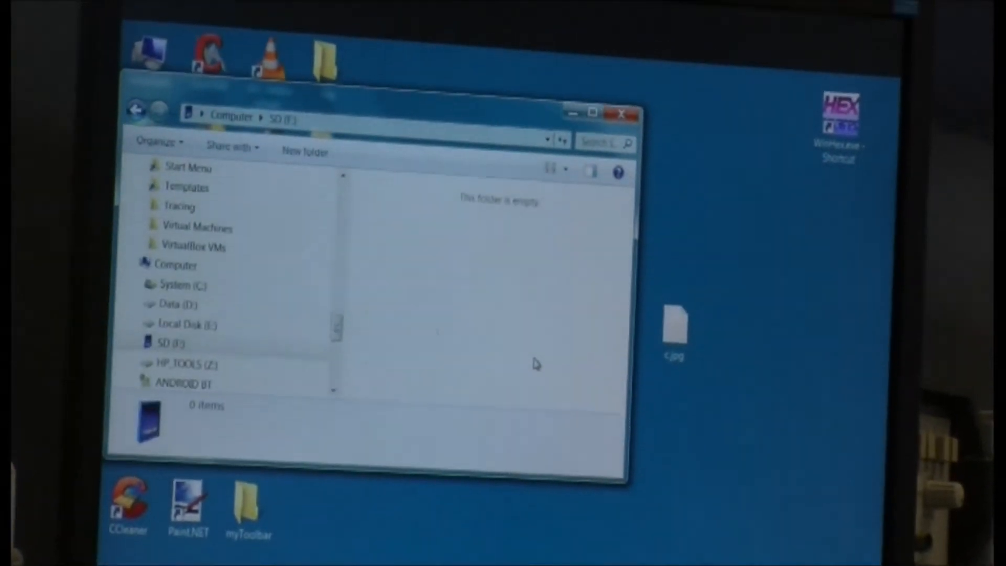